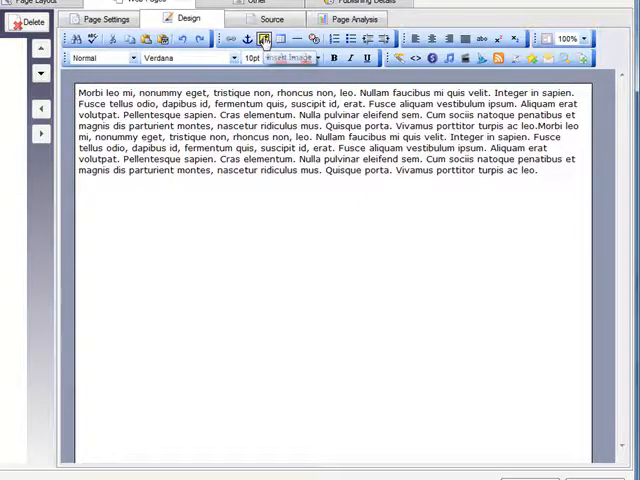
# Insert the black arrow image at the start of the Lorem ipsum paragraph
pyautogui.click(264, 39)
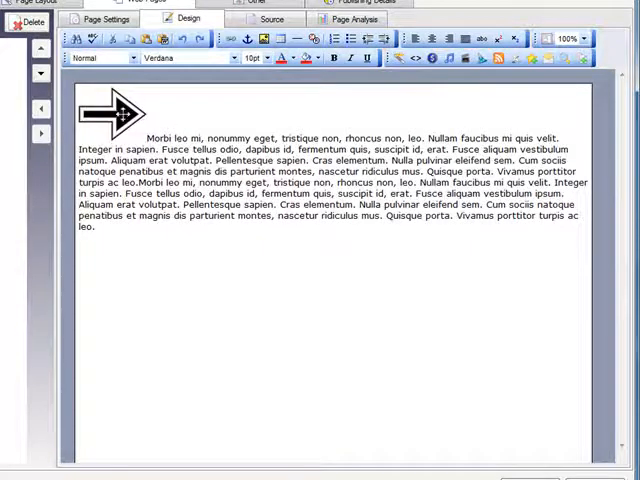
# Set the arrow image's horizontal alignment to left in Image Properties
pyautogui.click(110, 113)
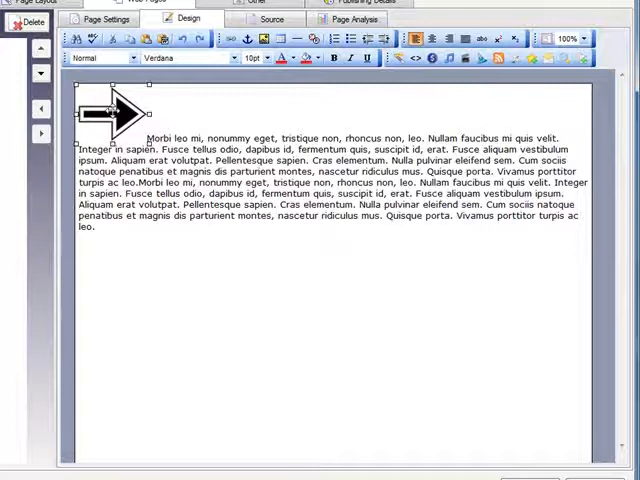
pyautogui.doubleClick(110, 113)
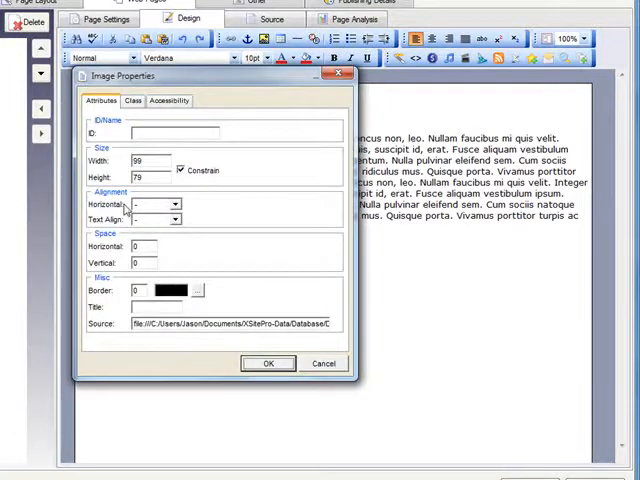
pyautogui.click(283, 194)
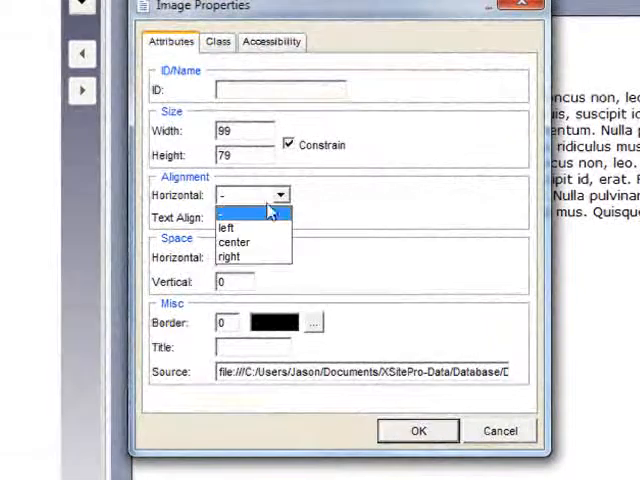
pyautogui.click(231, 228)
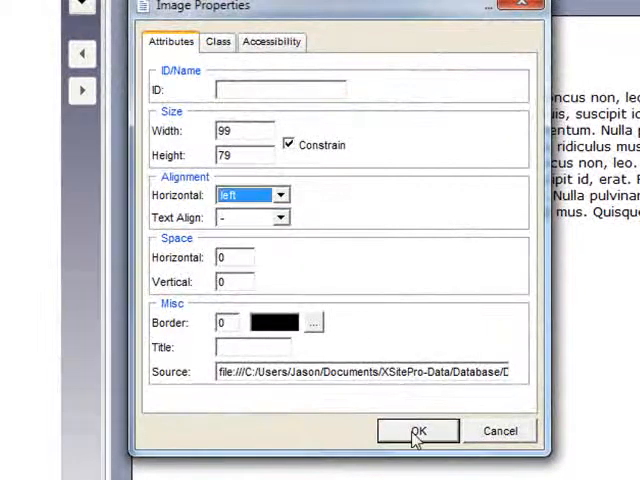
pyautogui.click(417, 431)
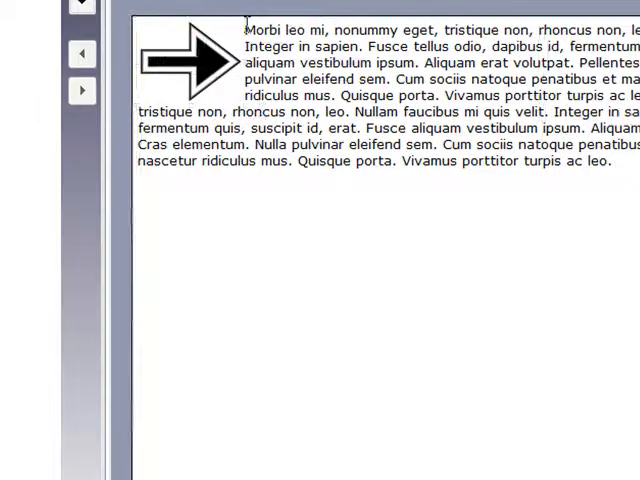
pyautogui.rightClick(190, 55)
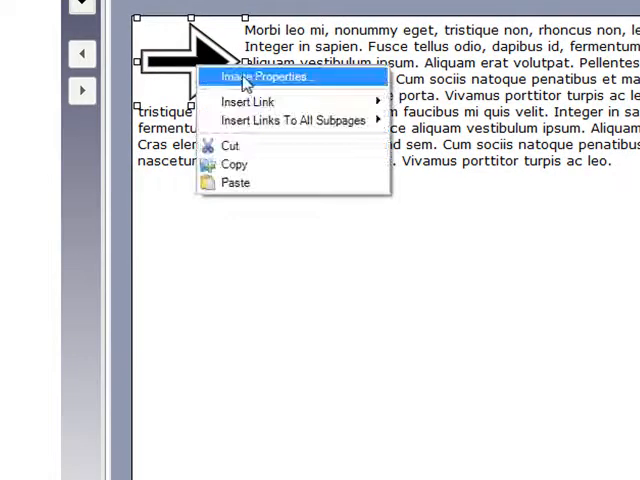
pyautogui.click(264, 77)
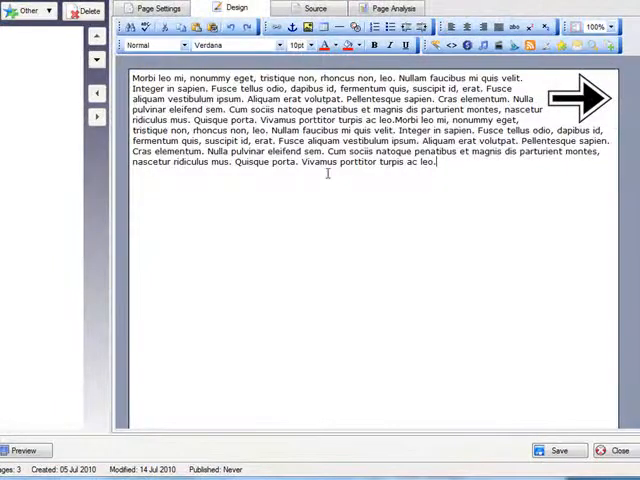
pyautogui.rightClick(585, 95)
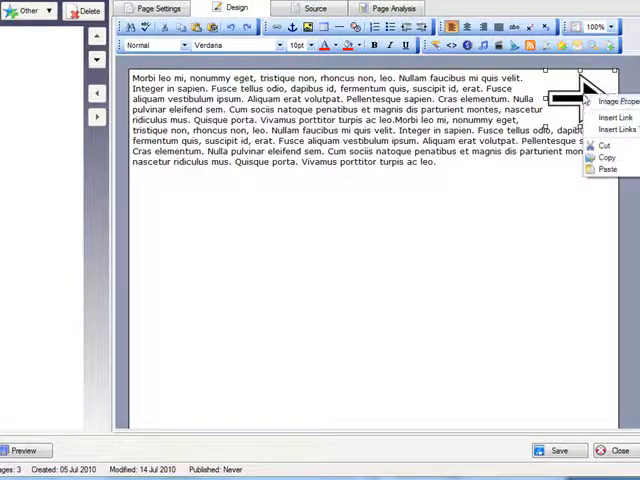
pyautogui.click(610, 101)
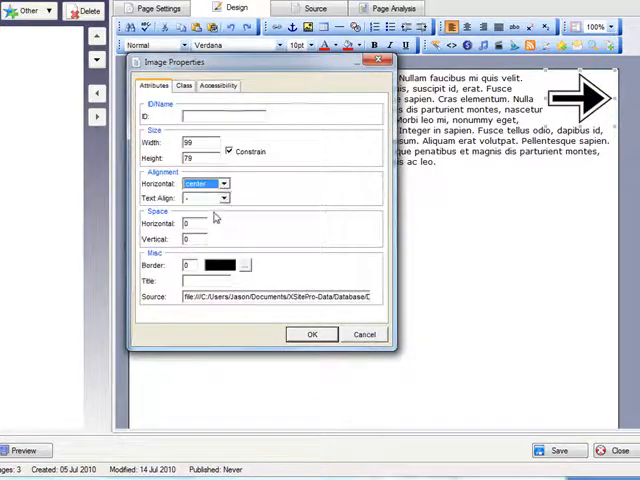
pyautogui.click(311, 334)
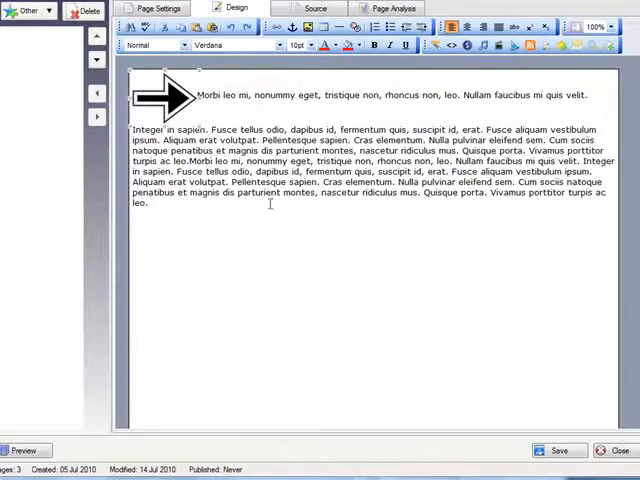
pyautogui.click(165, 95)
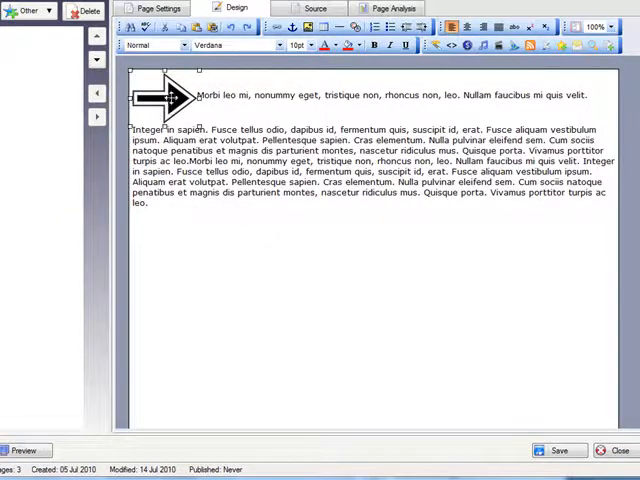
pyautogui.doubleClick(160, 97)
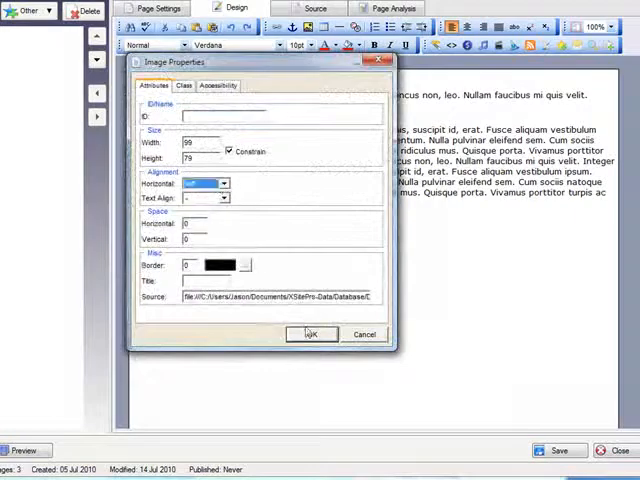
pyautogui.click(311, 334)
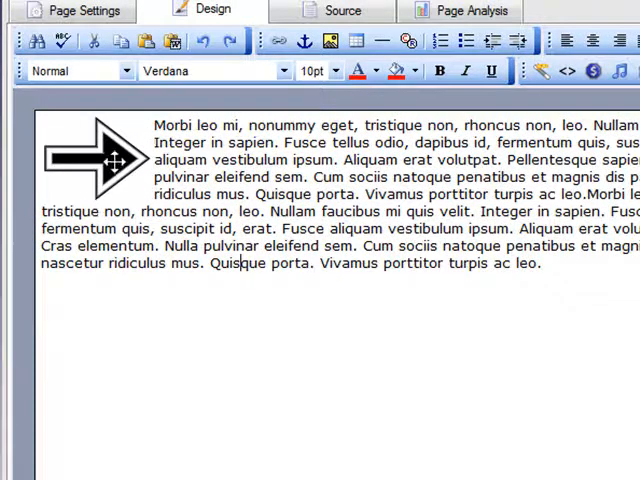
# Set the arrow image's border to 10 pixels with white colour
pyautogui.doubleClick(95, 165)
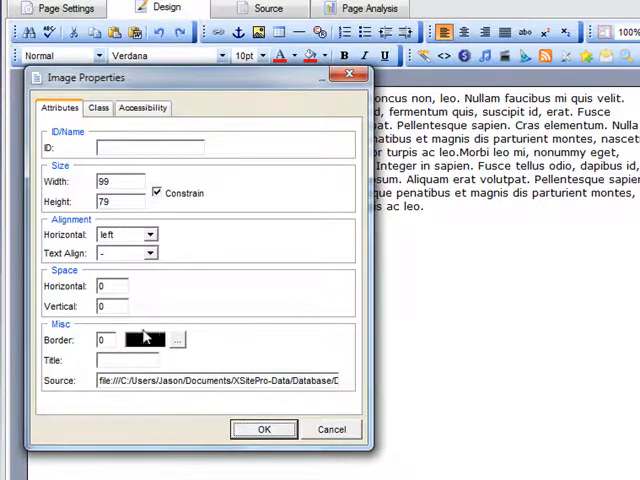
pyautogui.click(103, 340)
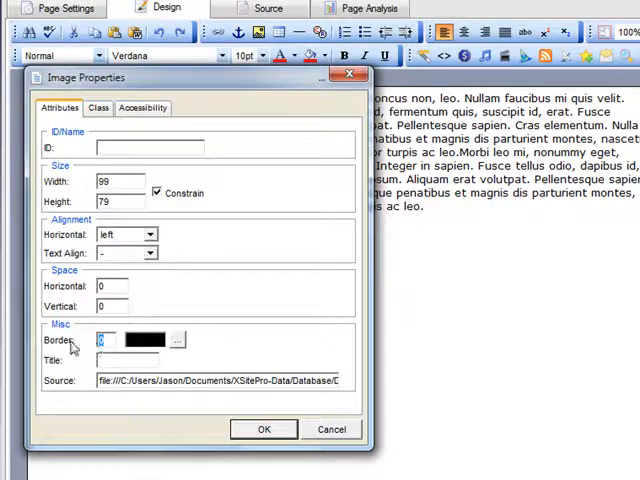
pyautogui.write('10')
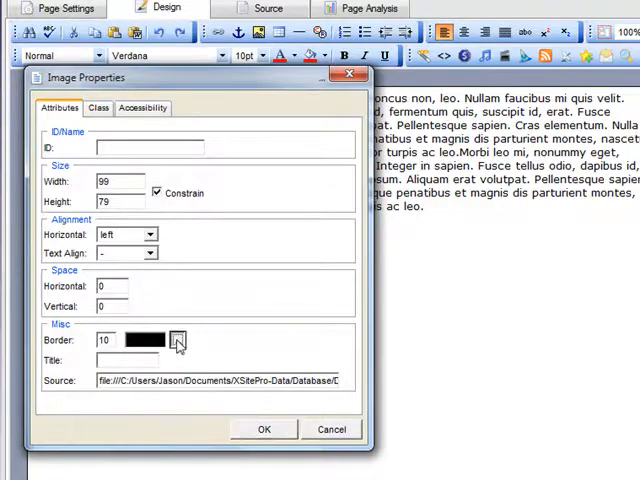
pyautogui.click(177, 340)
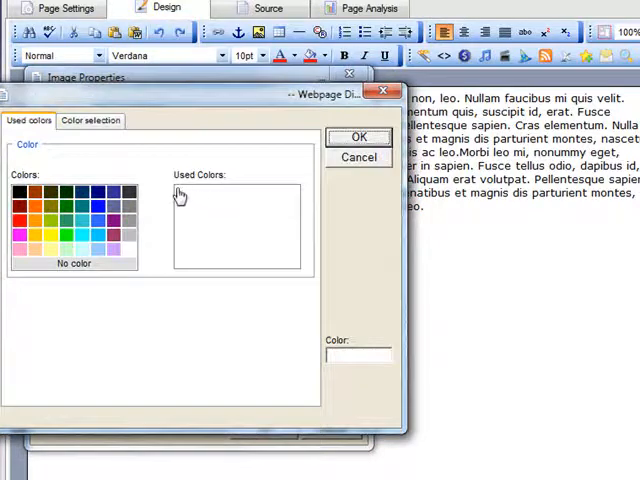
pyautogui.click(358, 157)
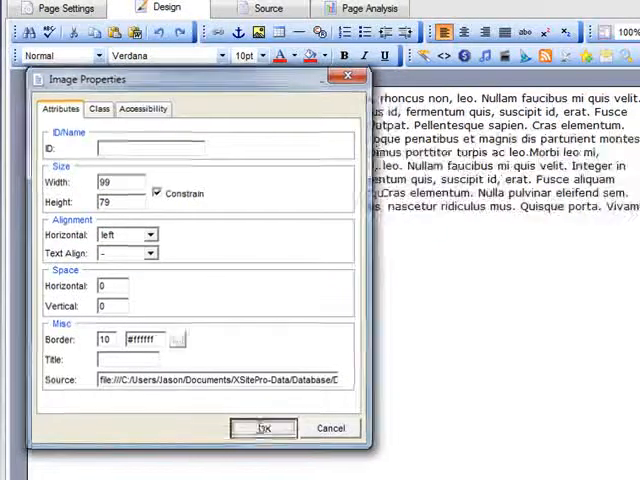
pyautogui.click(263, 428)
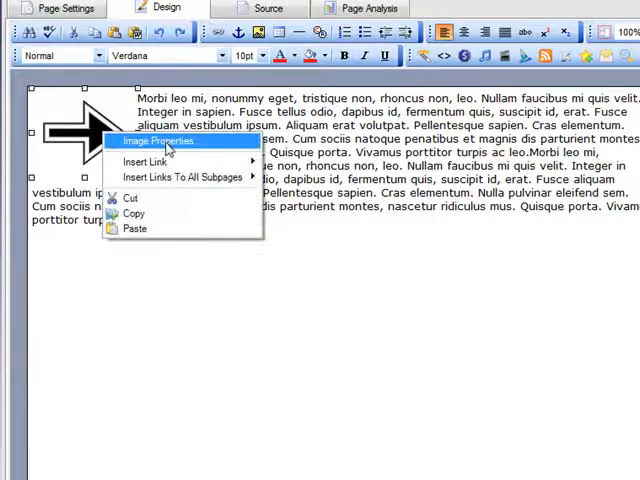
# Set the image's Text Align to top, then change it to middle
pyautogui.click(166, 140)
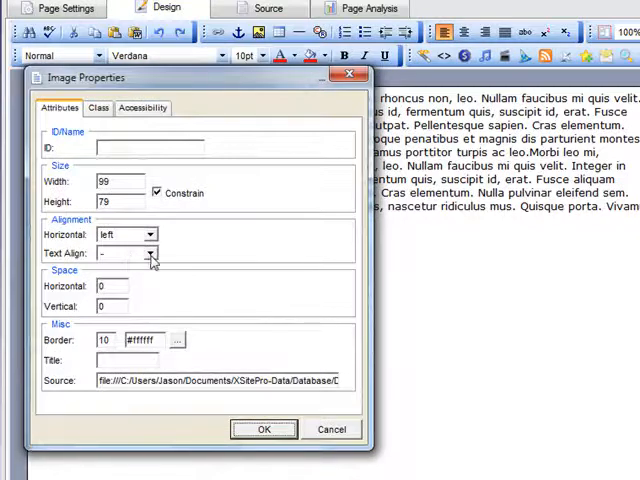
pyautogui.click(120, 252)
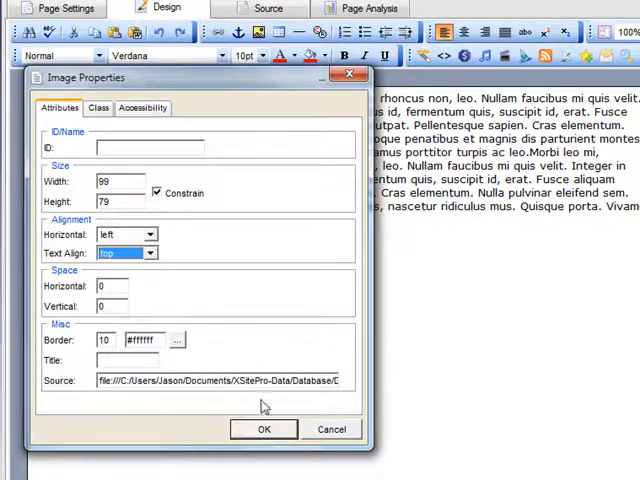
pyautogui.click(263, 429)
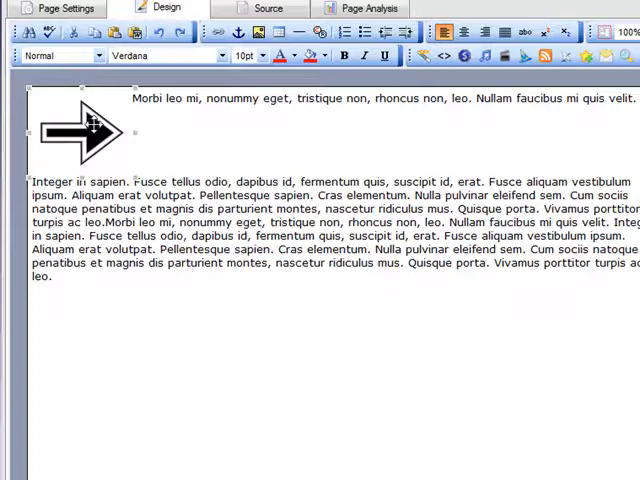
pyautogui.doubleClick(70, 130)
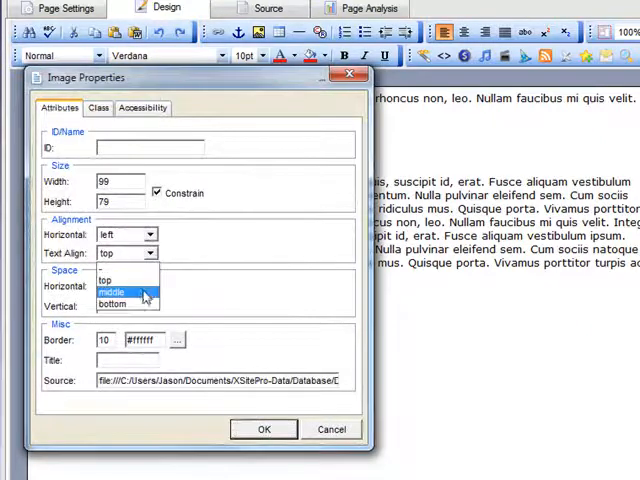
pyautogui.click(264, 429)
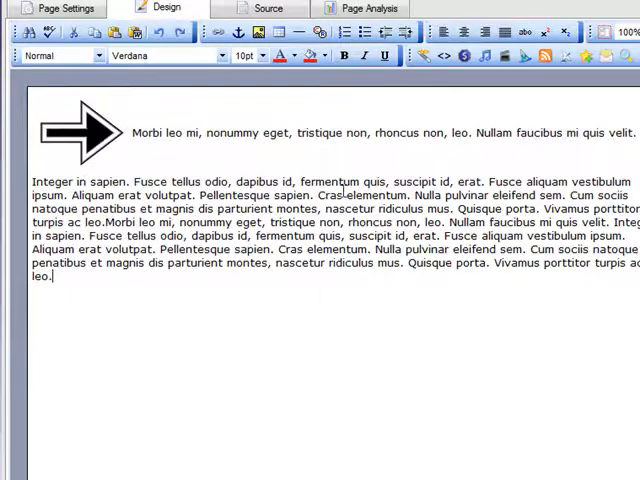
pyautogui.moveTo(100, 125)
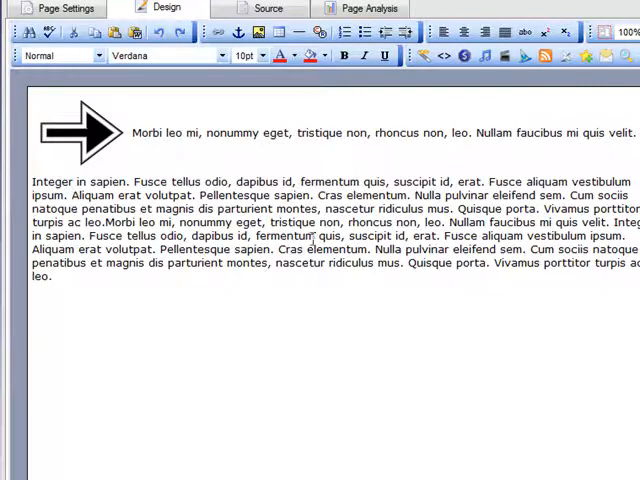
# Reset the arrow image's Text Align to '-' via the right-click Image Properties
pyautogui.rightClick(75, 130)
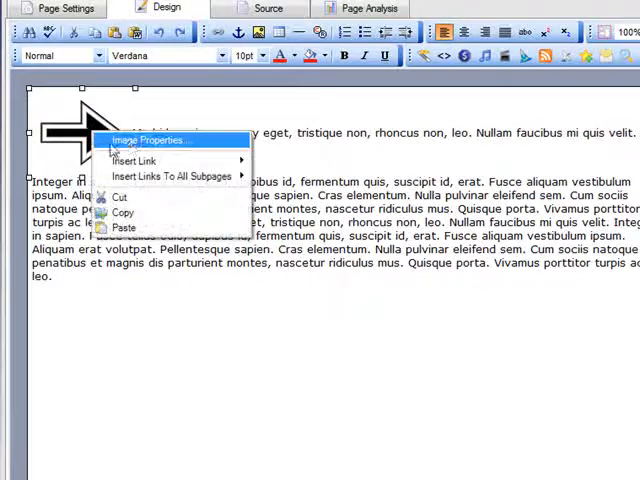
pyautogui.click(150, 139)
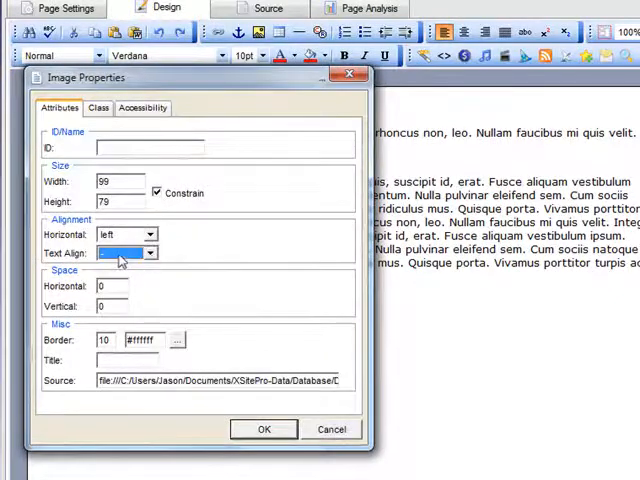
pyautogui.click(264, 429)
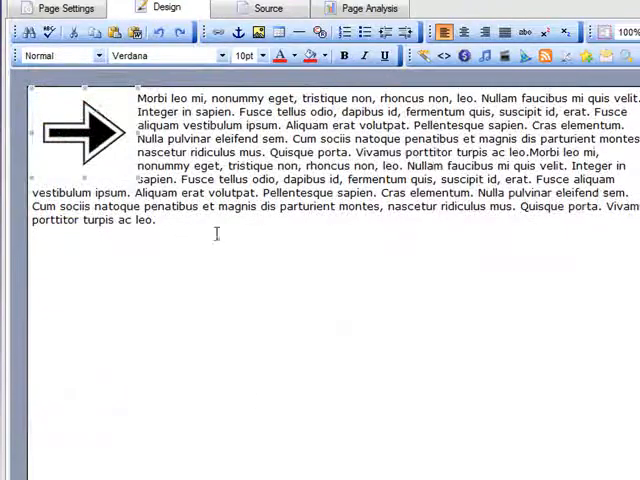